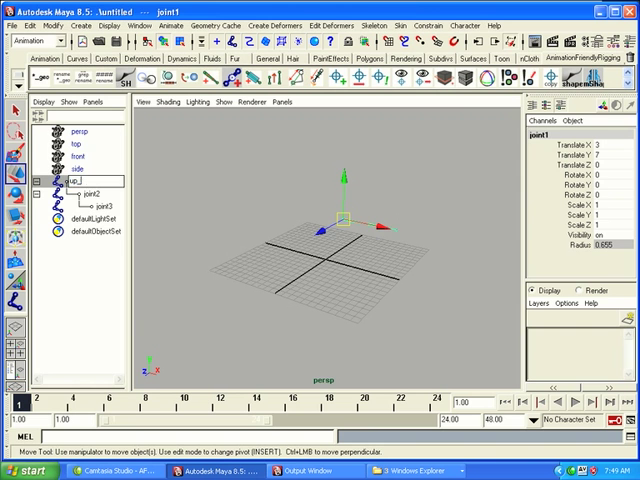
- Rename the chain's joints to up_arm, low_arm and hand in the Outliner
{"action": "left_click", "coordinate": [80, 198]}
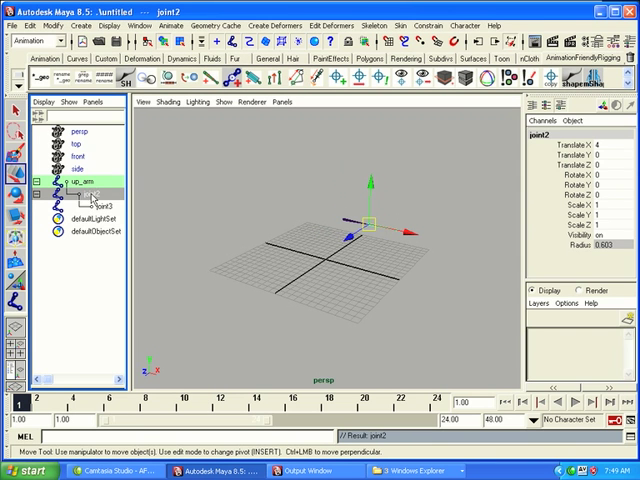
{"action": "double_click", "coordinate": [90, 192]}
{"action": "type", "text": "low_arm"}
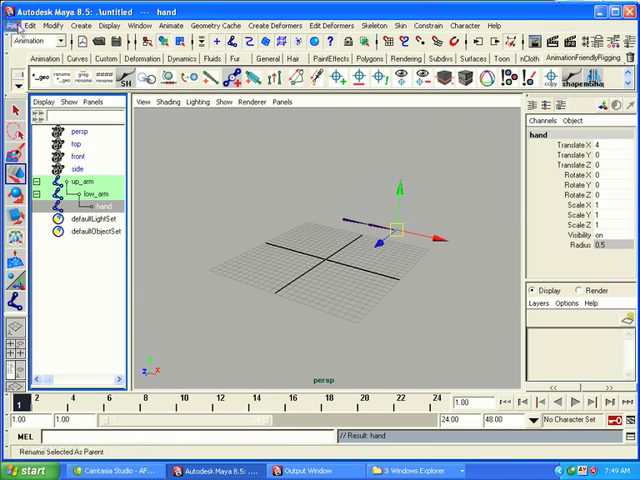
- Import limb_segment.ma from the objects folder via File > Import with options set
{"action": "left_click", "coordinate": [12, 24]}
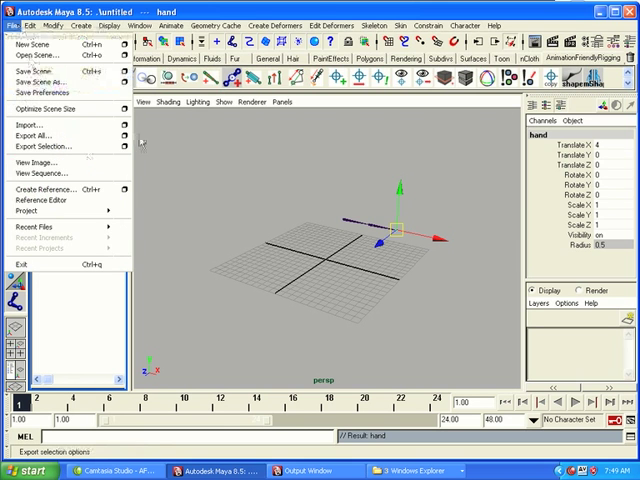
{"action": "left_click", "coordinate": [32, 124]}
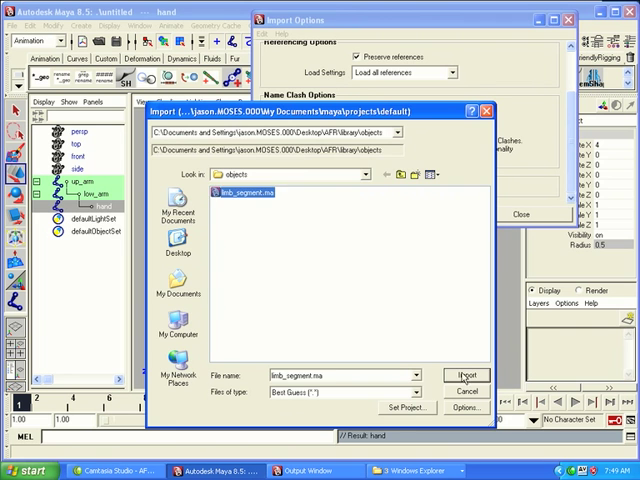
{"action": "left_click", "coordinate": [464, 376]}
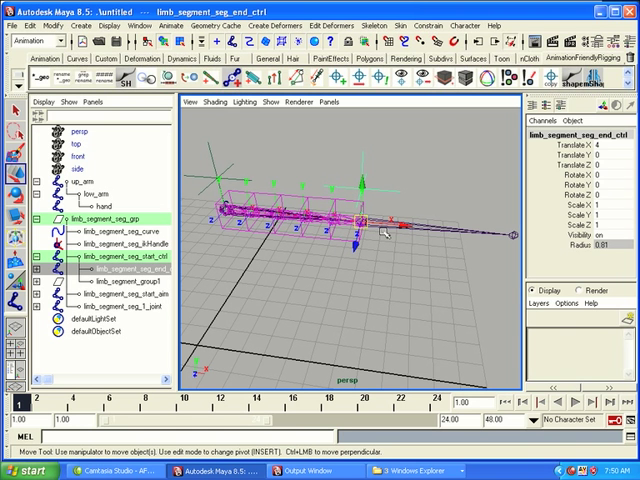
{"action": "mouse_move", "coordinate": [424, 156]}
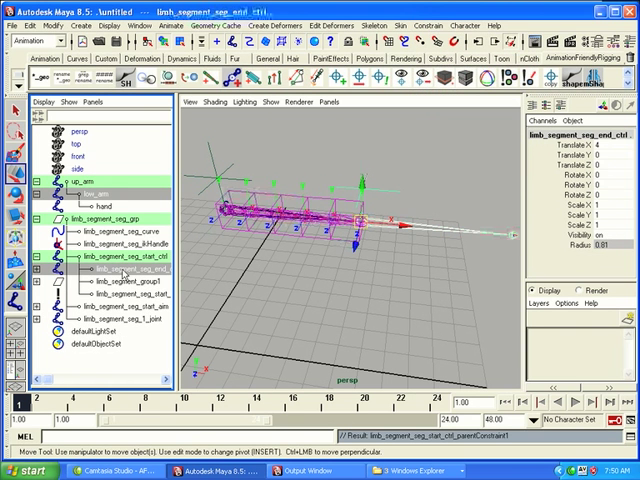
- Parent-constrain the limb_segment_rsg_ctrl to the up_arm joint via Constrain > Parent
{"action": "left_click", "coordinate": [408, 24]}
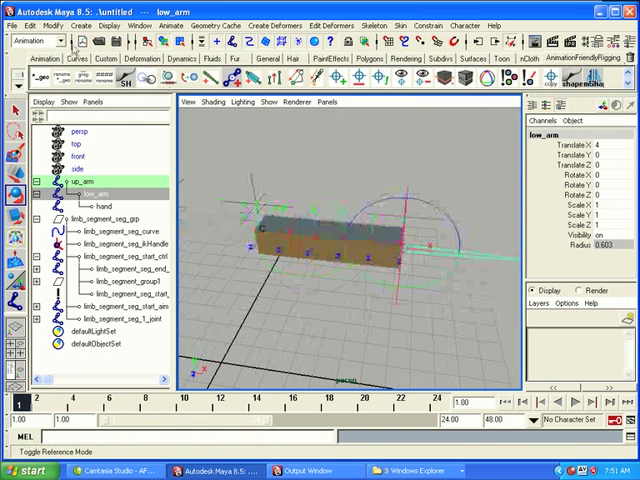
- Import a second copy of limb_segment.ma through File > Import, accepting the options
{"action": "left_click", "coordinate": [12, 24]}
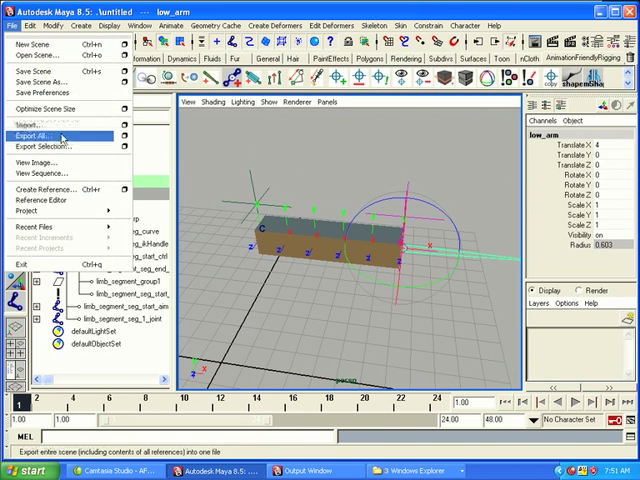
{"action": "left_click", "coordinate": [40, 124]}
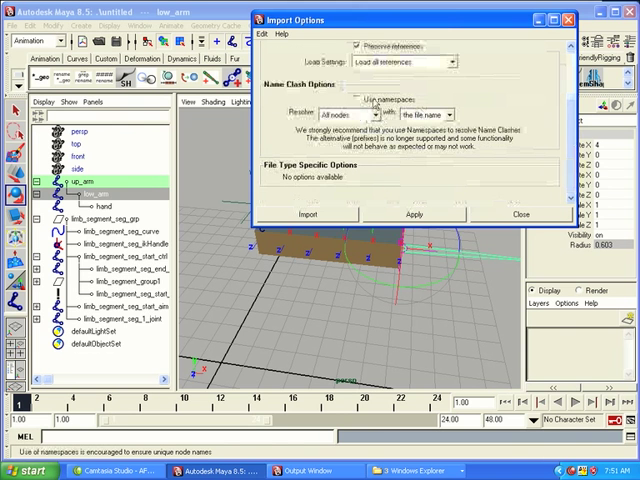
{"action": "left_click", "coordinate": [316, 214]}
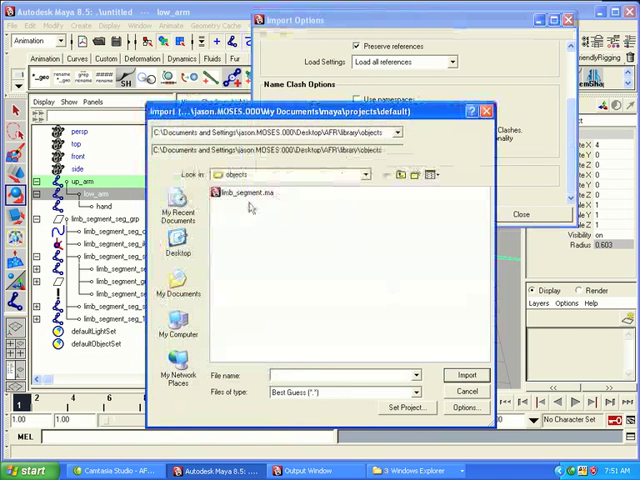
{"action": "left_click", "coordinate": [466, 374]}
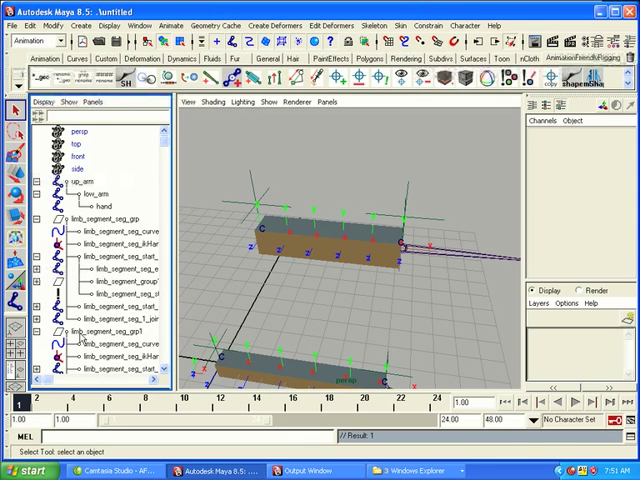
- Select the second rig's start and end controls to parent-constrain them to low_arm and hand
{"action": "left_click", "coordinate": [98, 354]}
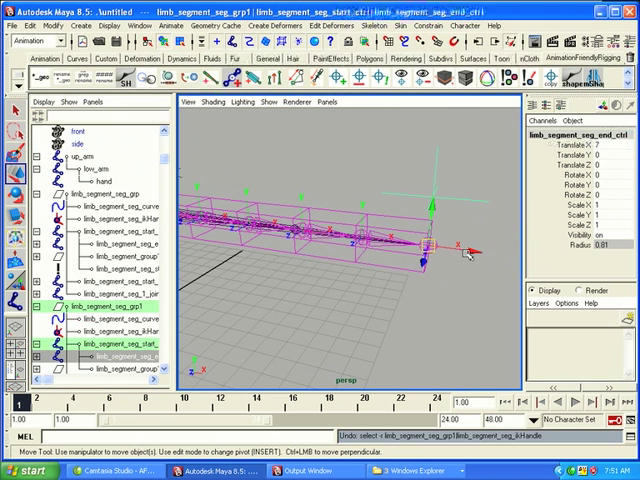
{"action": "left_click_drag", "start_coordinate": [430, 240], "coordinate": [290, 230]}
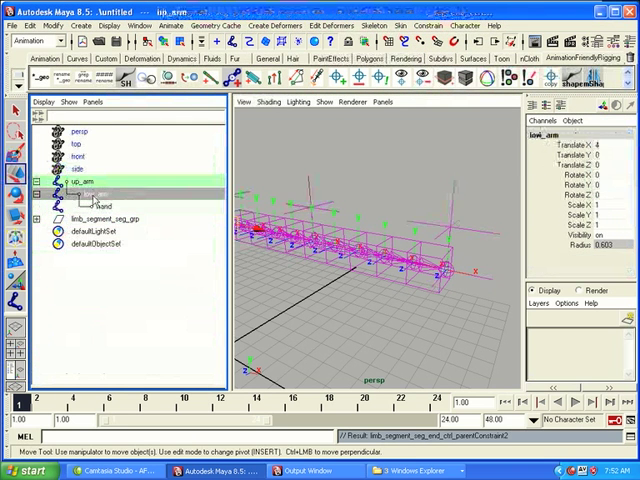
- Rotate the hand, low_arm and up_arm joints to test that both segments' blocks bend
{"action": "left_click", "coordinate": [86, 200]}
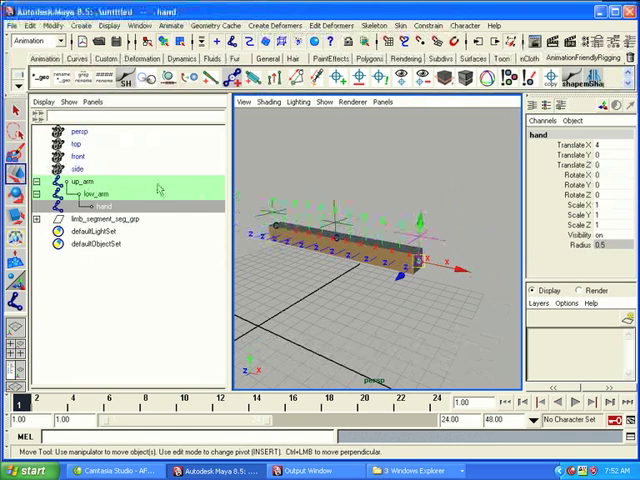
{"action": "left_click", "coordinate": [88, 192]}
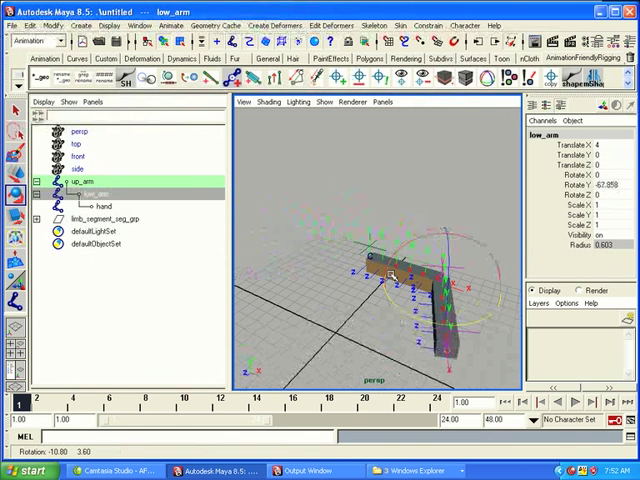
{"action": "left_click", "coordinate": [78, 182]}
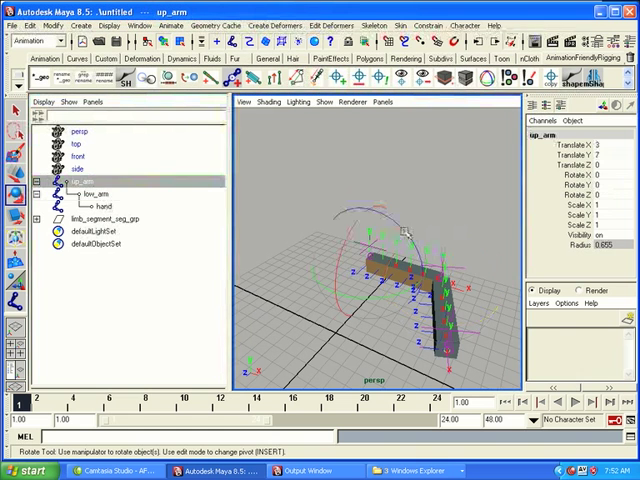